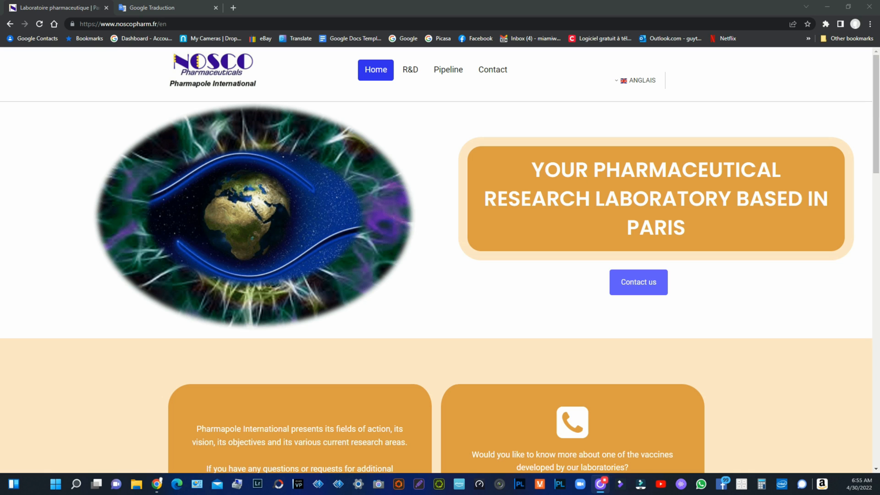
- Start the Listen read-aloud of the English article and return to the Otto Warburg opening paragraph
click(163, 8)
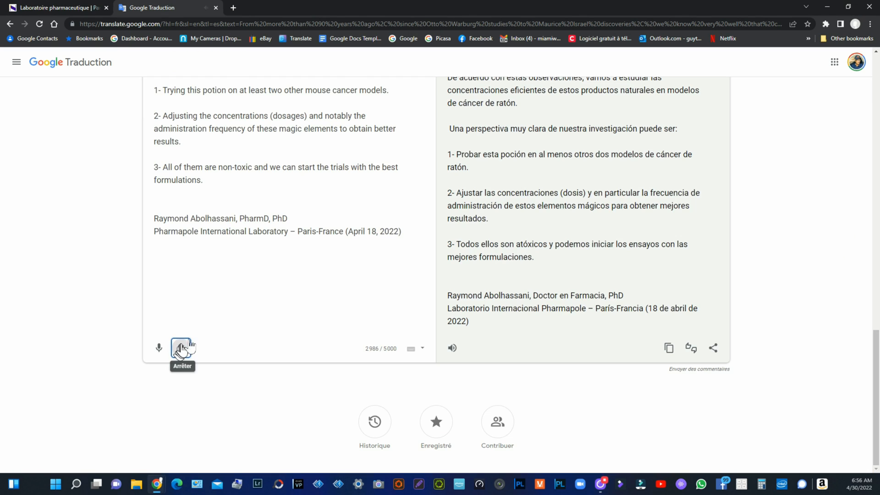
scroll(up, 3)
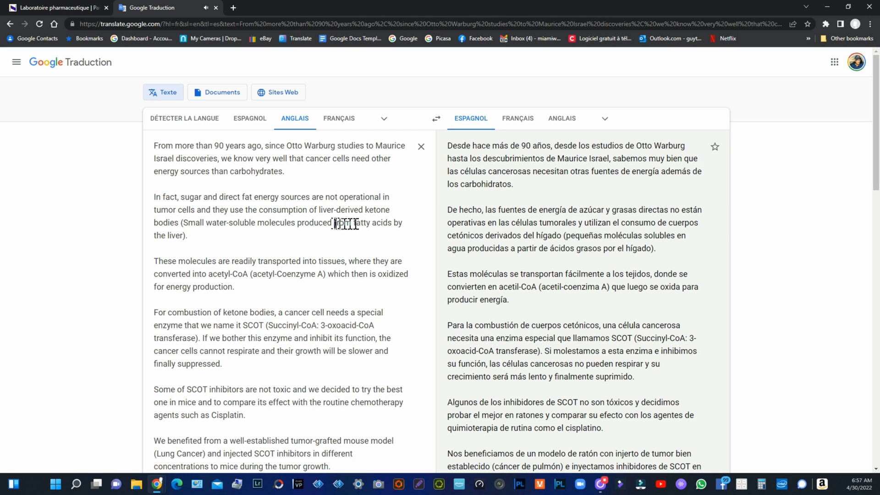
mouse_move(214, 225)
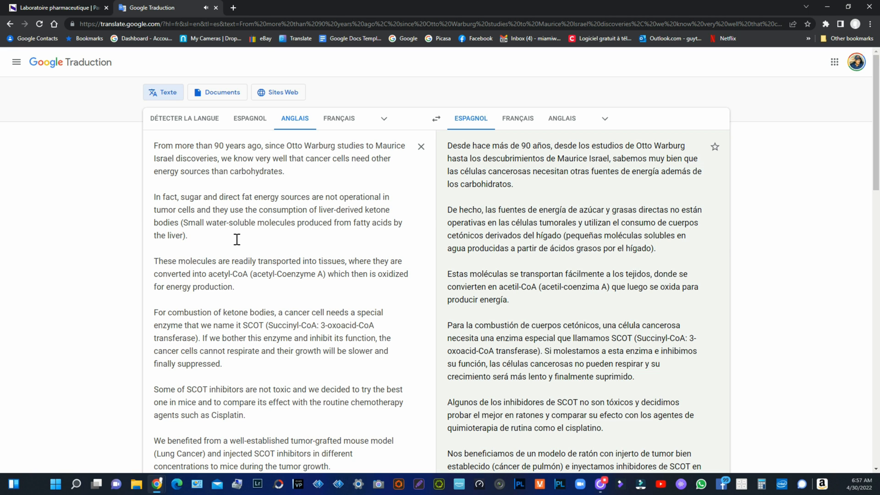
- Scroll through the SCOT inhibitor, tumor growth and acetohydroxamic acid paragraphs as they are read
scroll(down, 3)
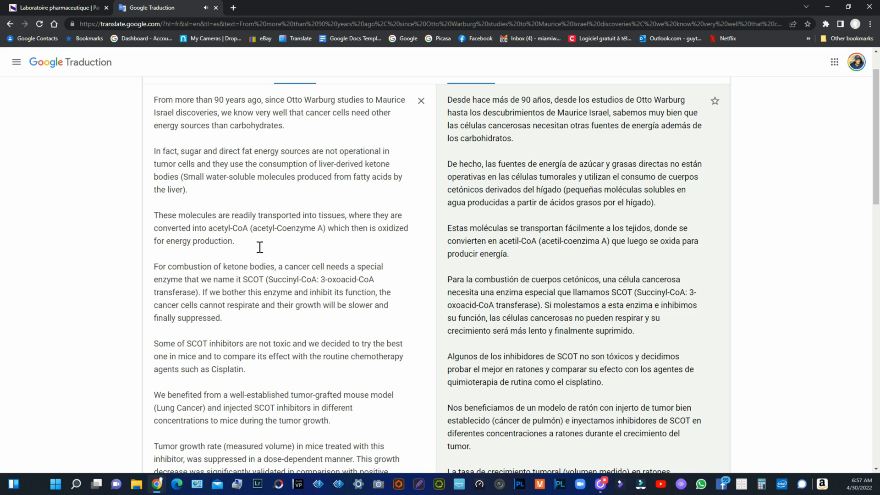
scroll(down, 3)
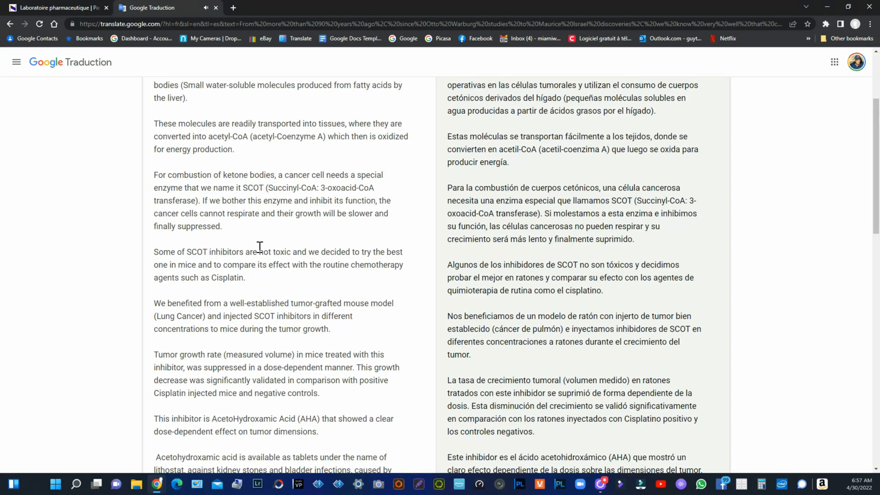
mouse_move(266, 237)
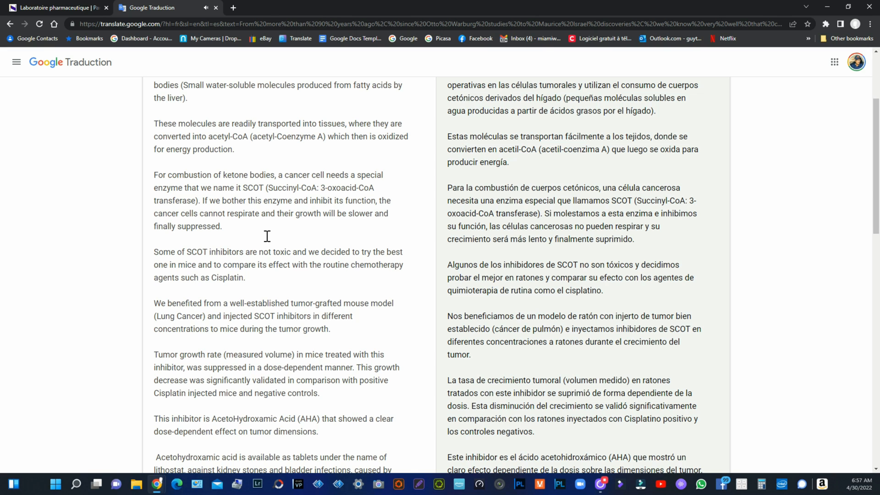
scroll(down, 3)
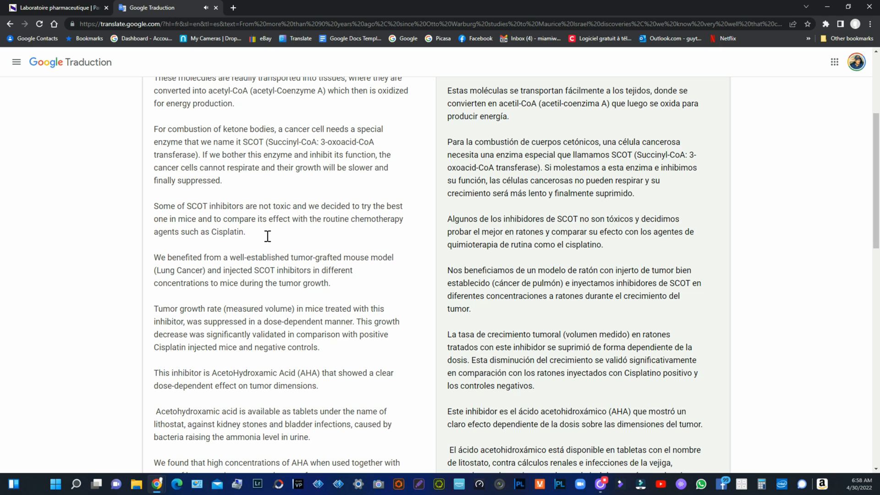
scroll(down, 3)
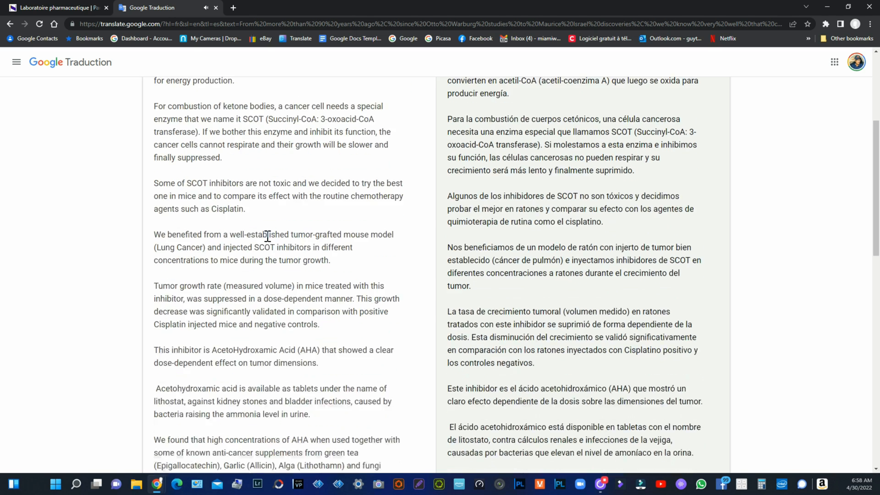
scroll(down, 3)
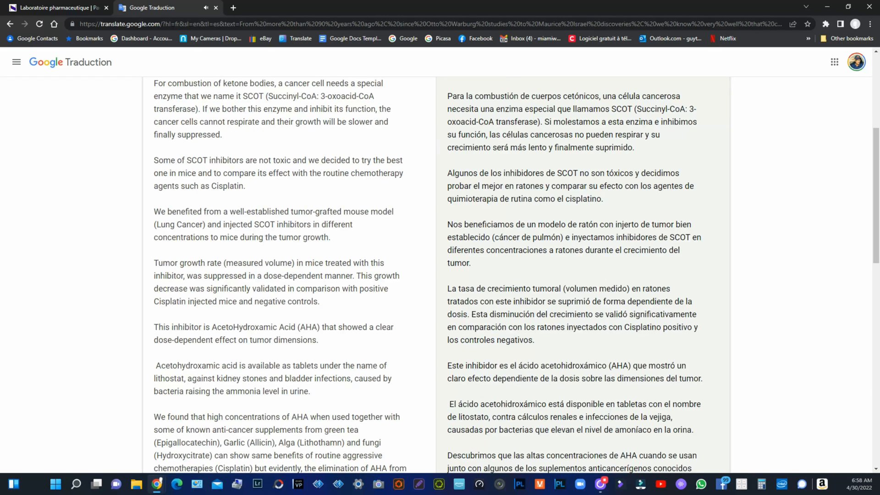
mouse_move(267, 248)
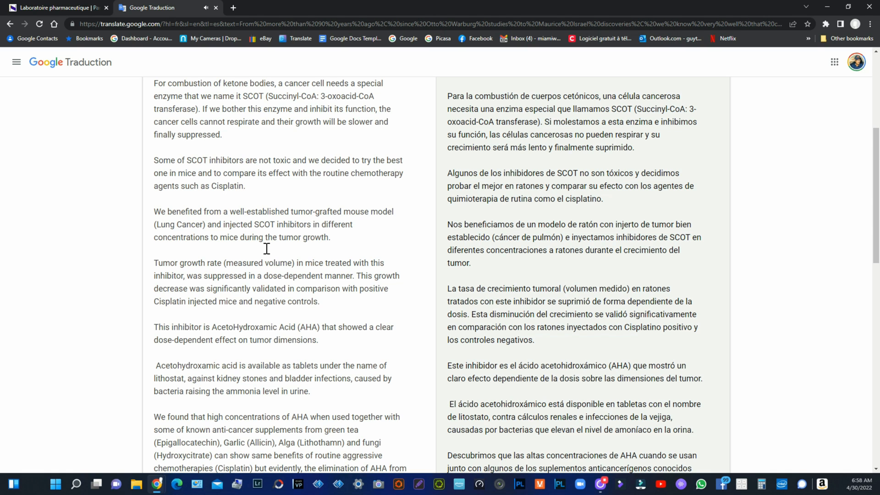
scroll(down, 3)
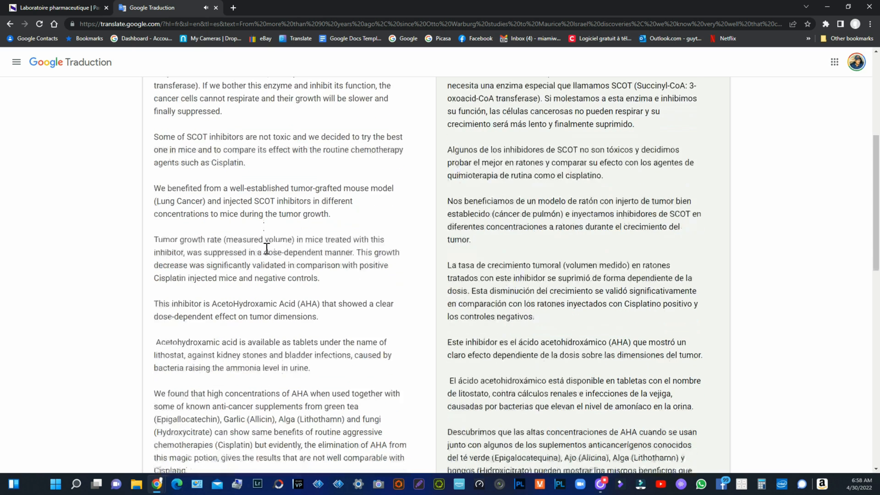
- Scroll on to the AHA-with-supplements, reduced inflammation and mouse cancer model paragraphs
scroll(down, 3)
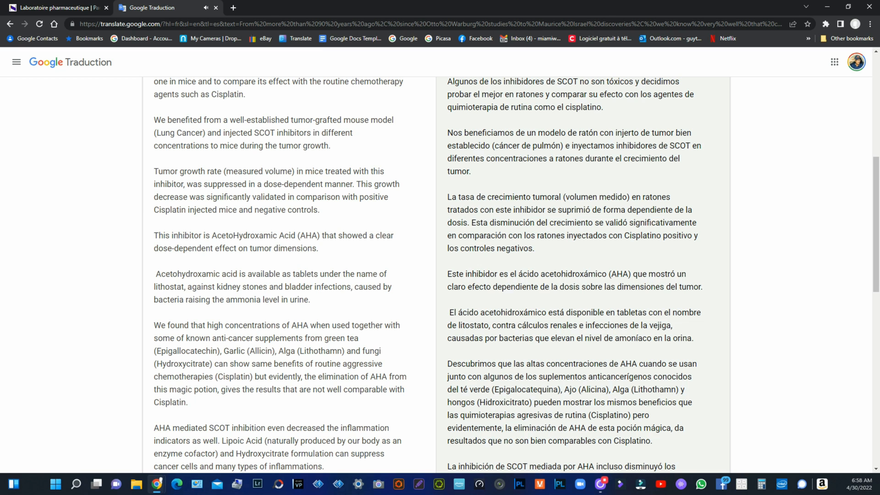
scroll(down, 3)
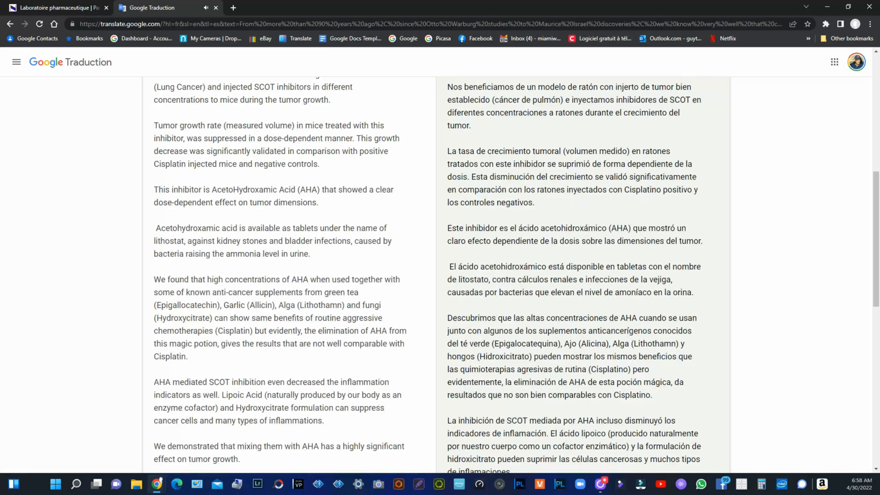
mouse_move(279, 218)
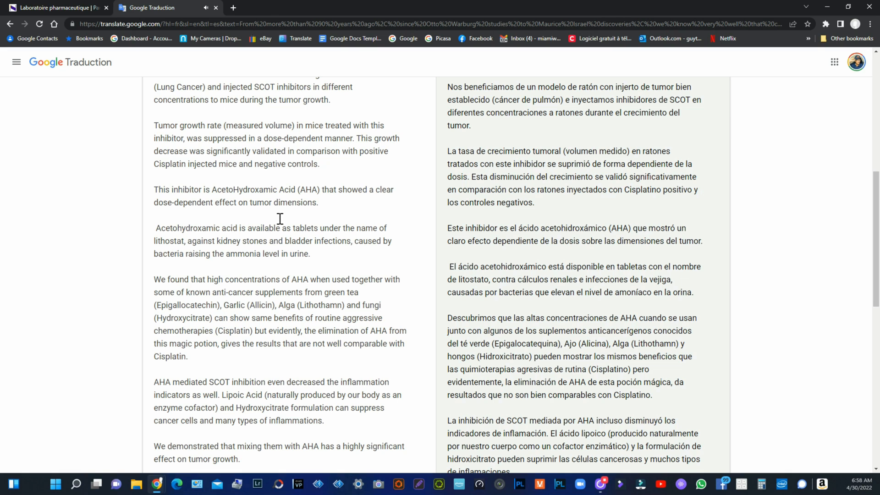
scroll(down, 3)
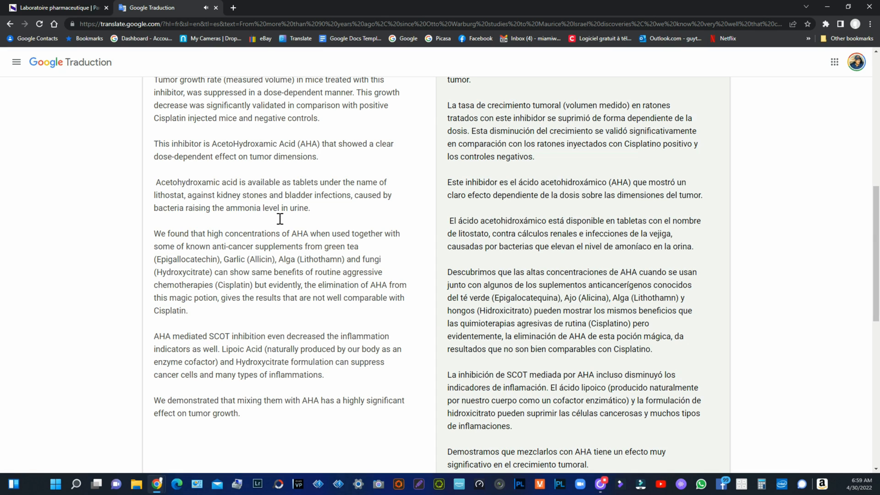
scroll(down, 3)
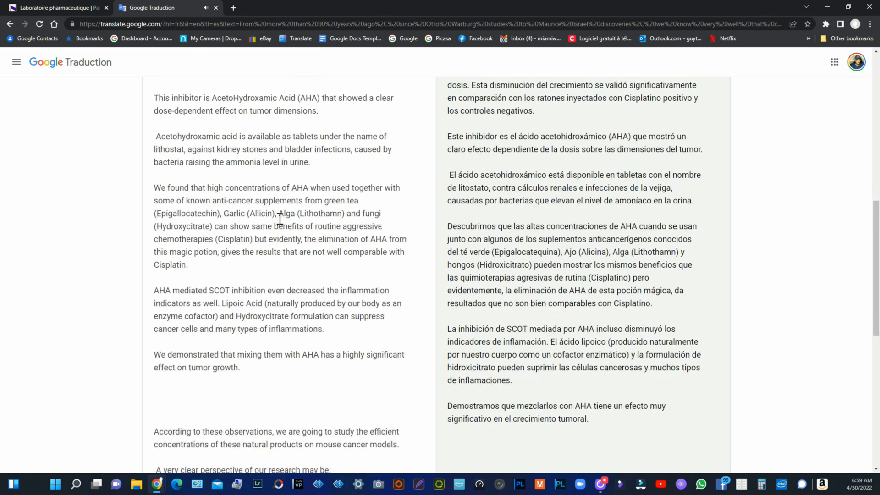
scroll(down, 3)
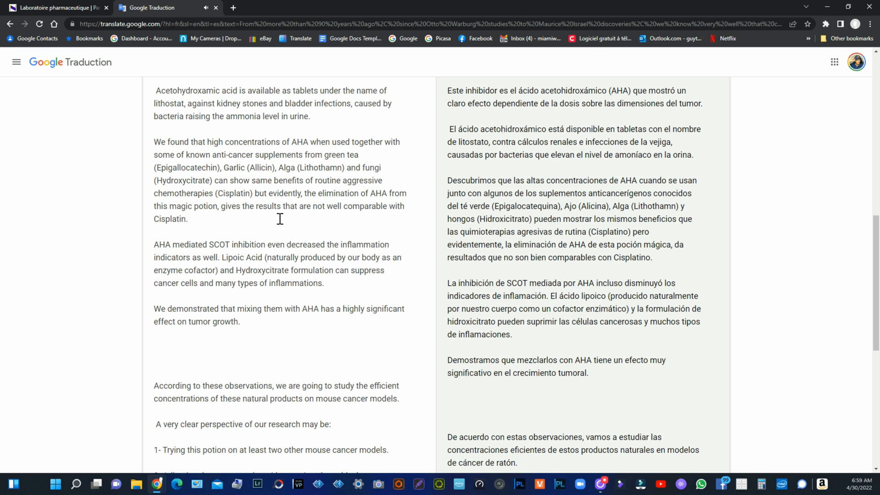
- Scroll to the article's end with the author signature and April 18, 2022 date in both languages
scroll(down, 3)
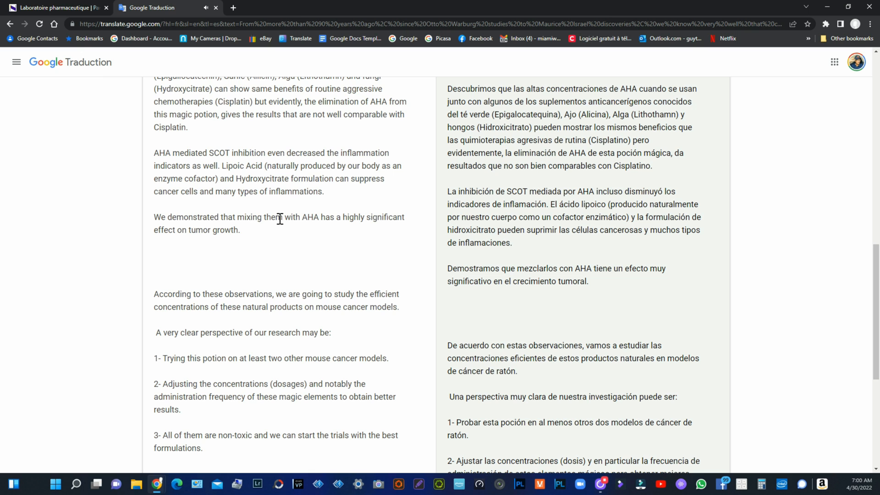
scroll(down, 3)
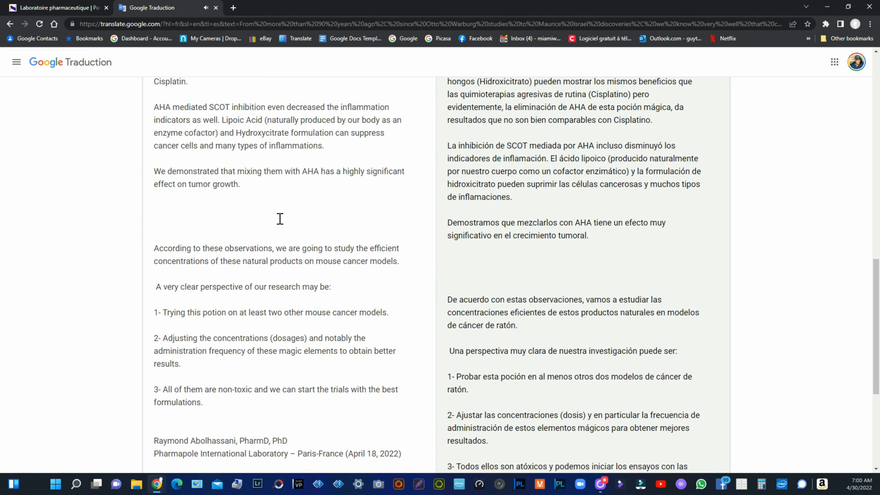
scroll(down, 3)
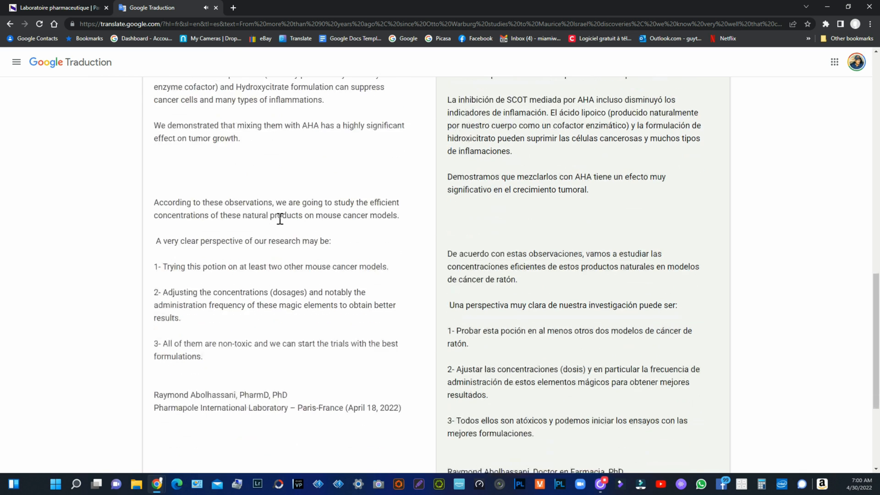
scroll(down, 3)
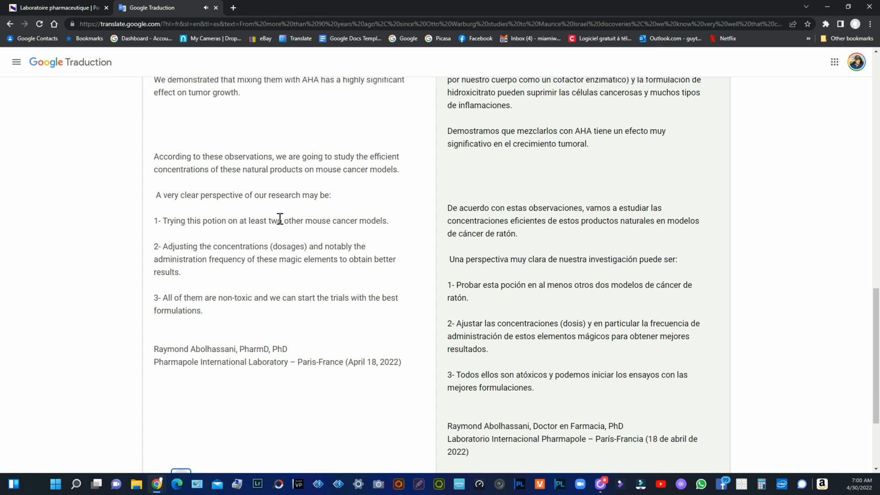
scroll(down, 3)
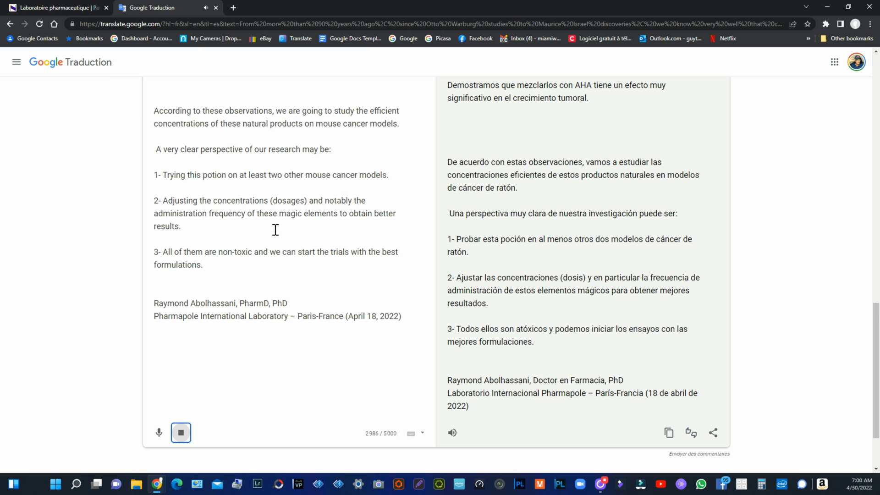
scroll(down, 3)
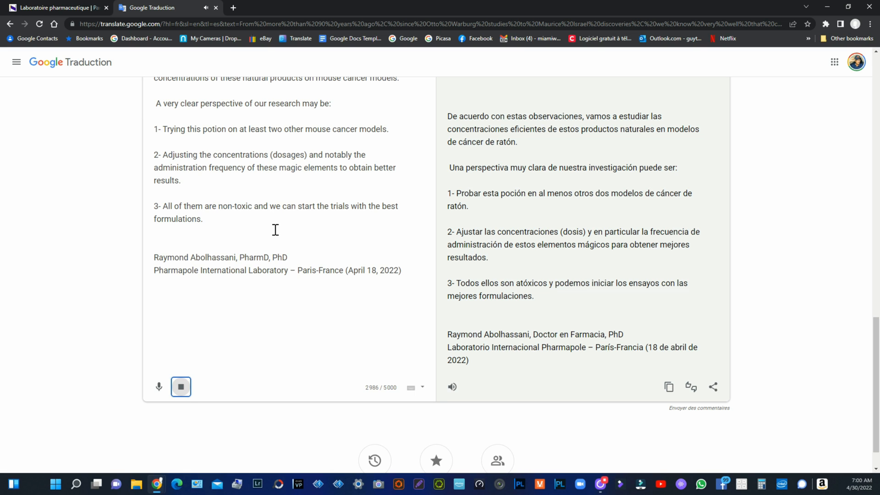
mouse_move(310, 293)
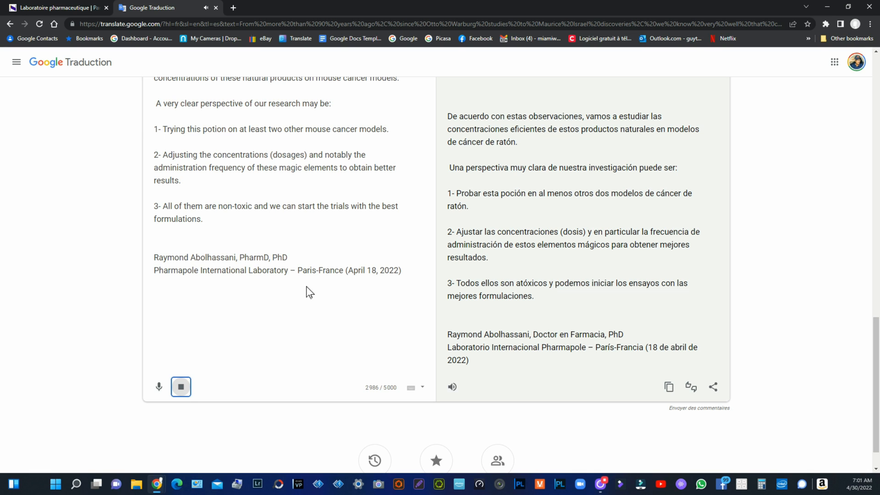
mouse_move(304, 311)
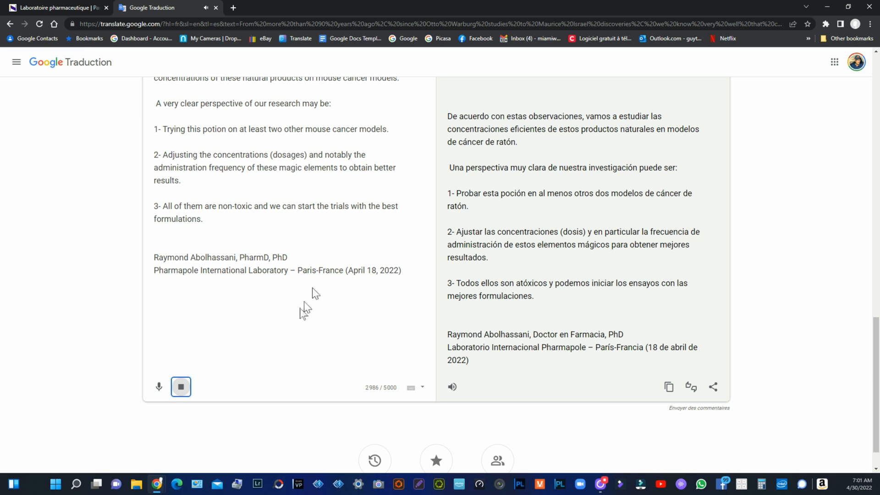
mouse_move(180, 387)
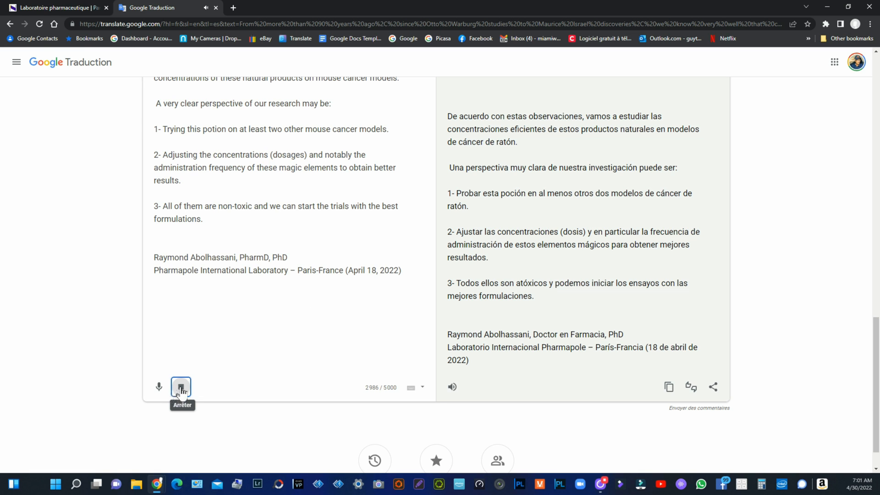